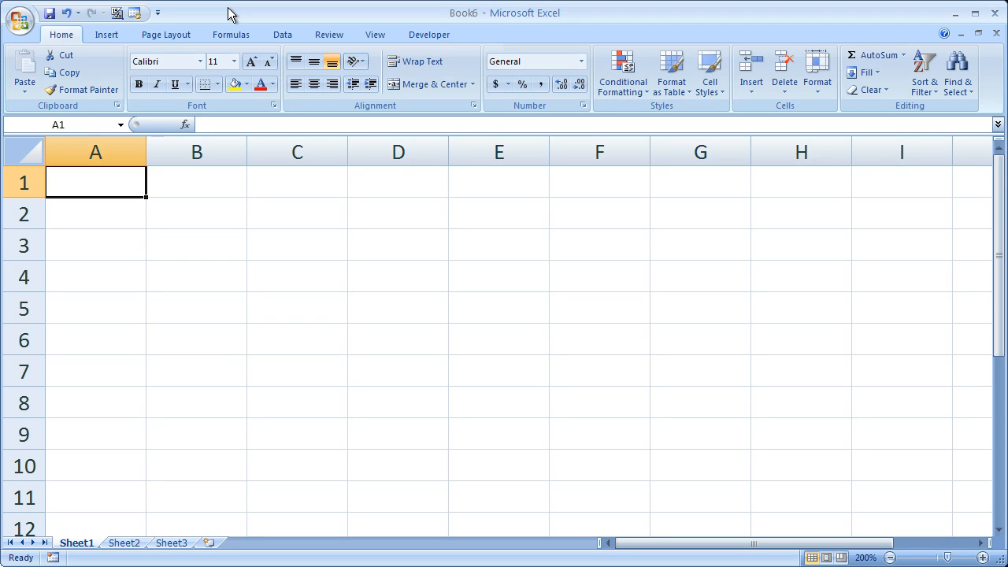
mouse_move(193, 324)
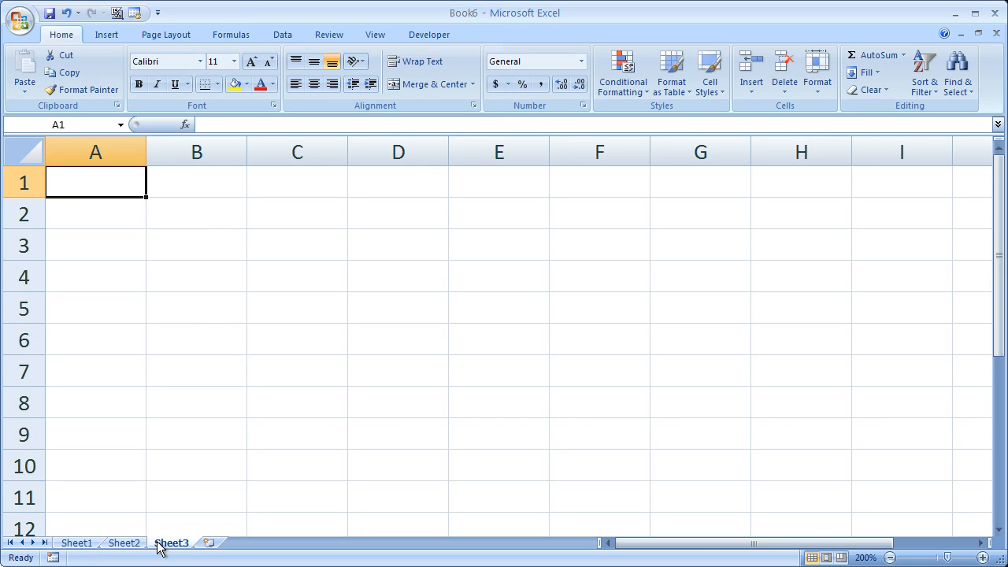
- Enter Test in A1 with 23 and 12 below it on Sheet1, leaving A1 selected
left_click(75, 542)
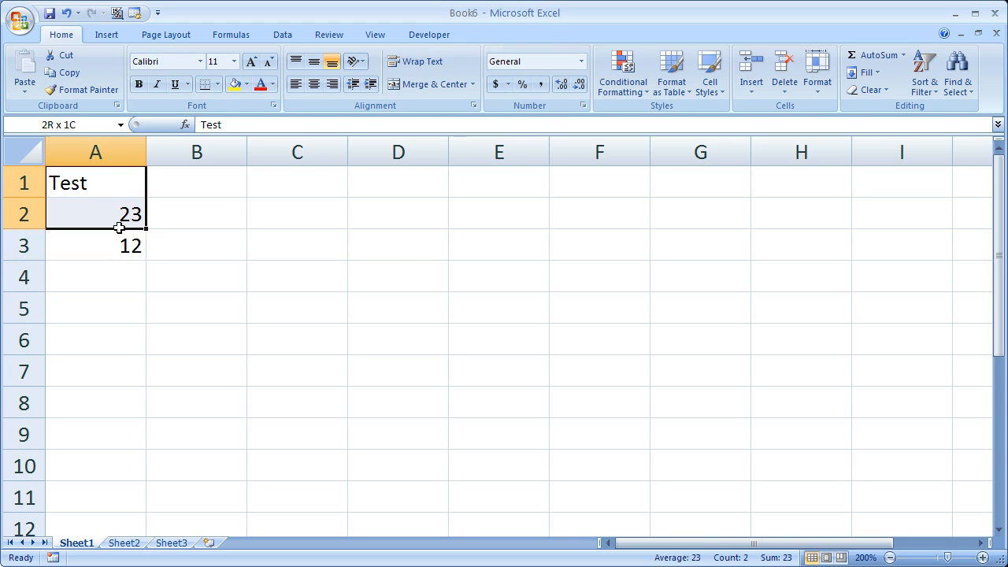
left_click(94, 183)
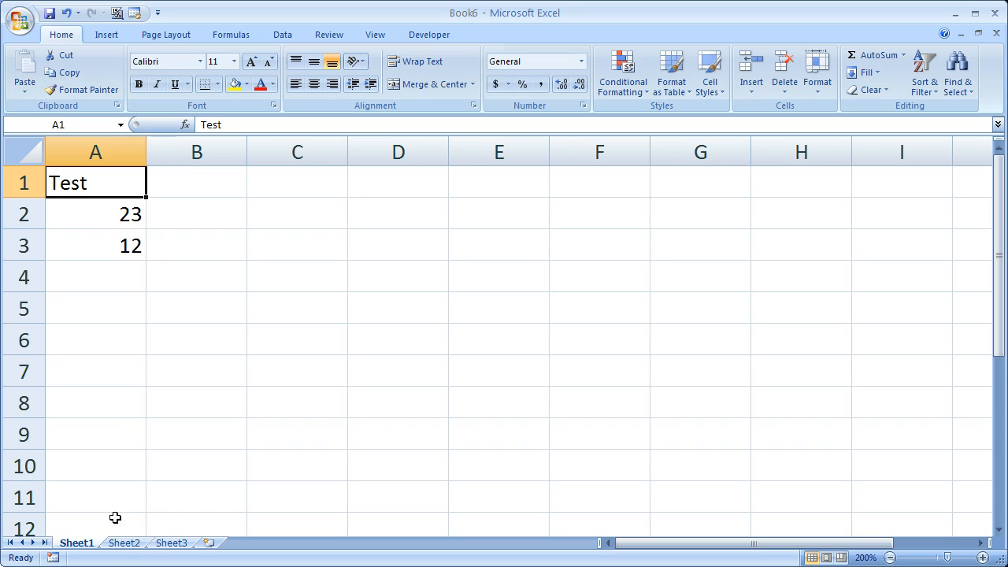
- Build a formula in Sheet2 A1 that pulls Test from Sheet1 A1
left_click(123, 542)
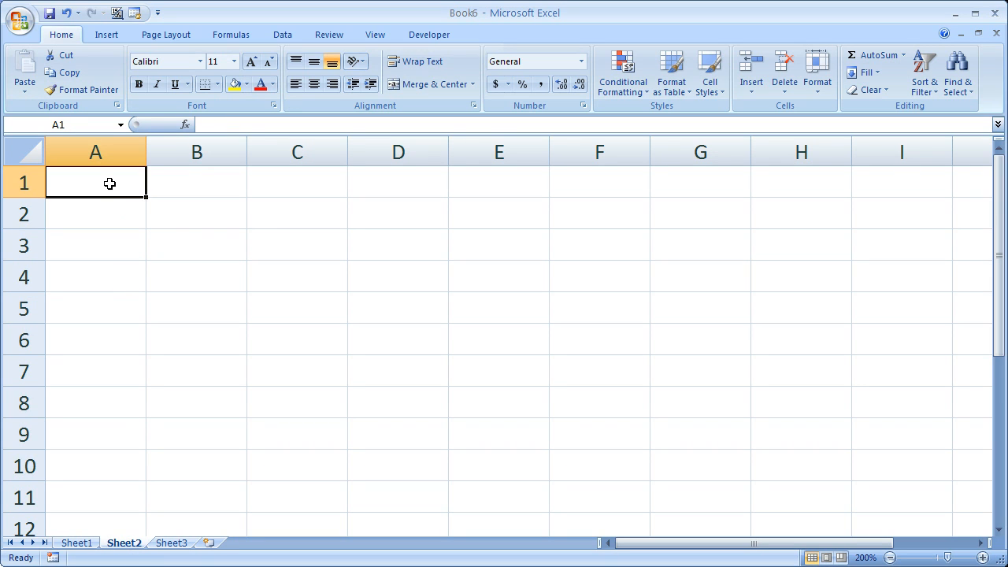
type("=")
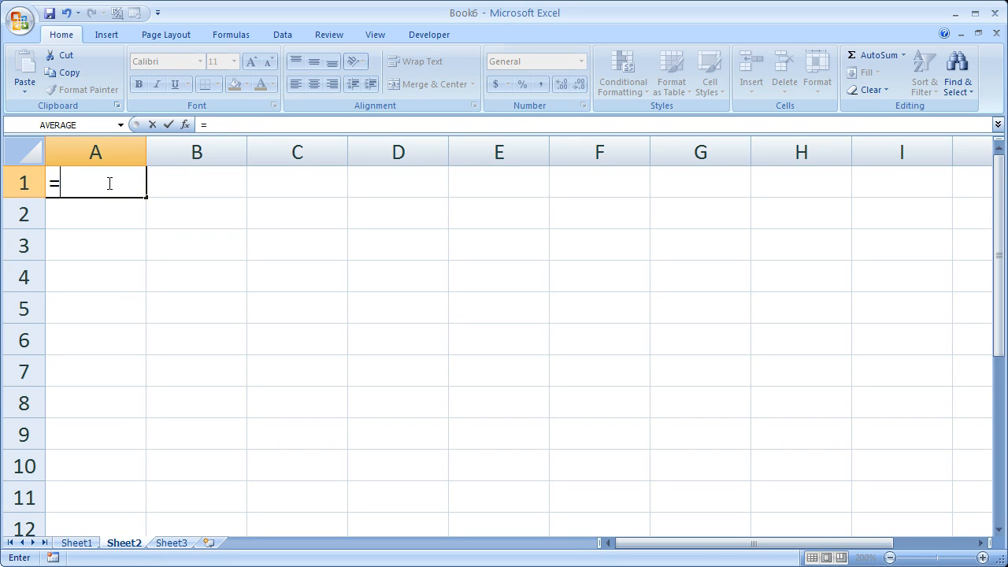
left_click(76, 541)
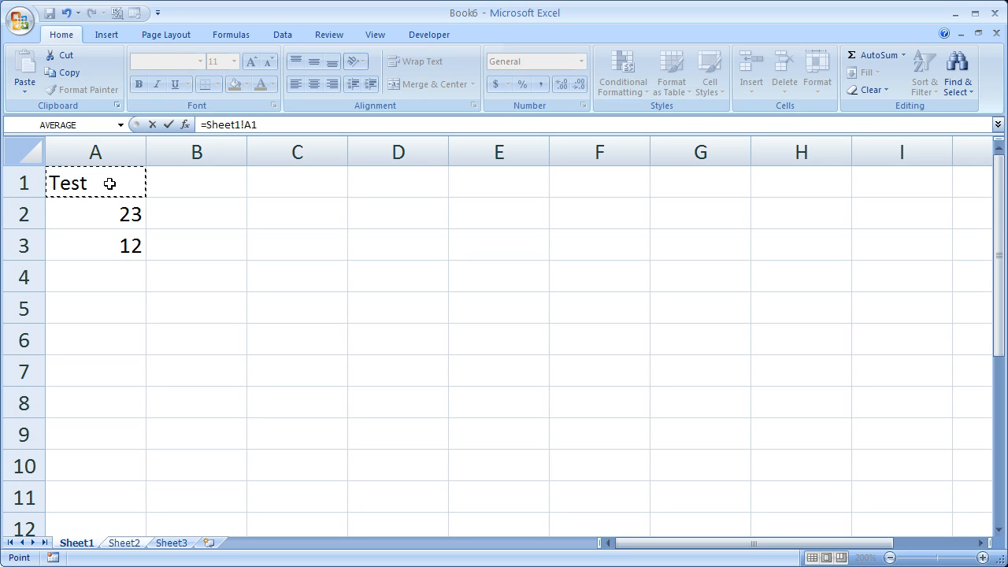
left_click(122, 542)
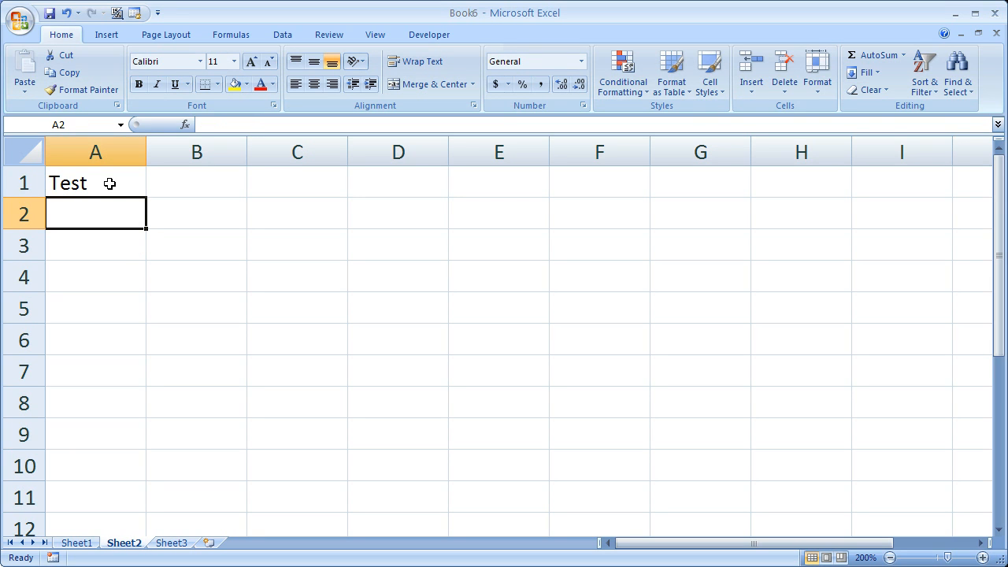
mouse_move(76, 541)
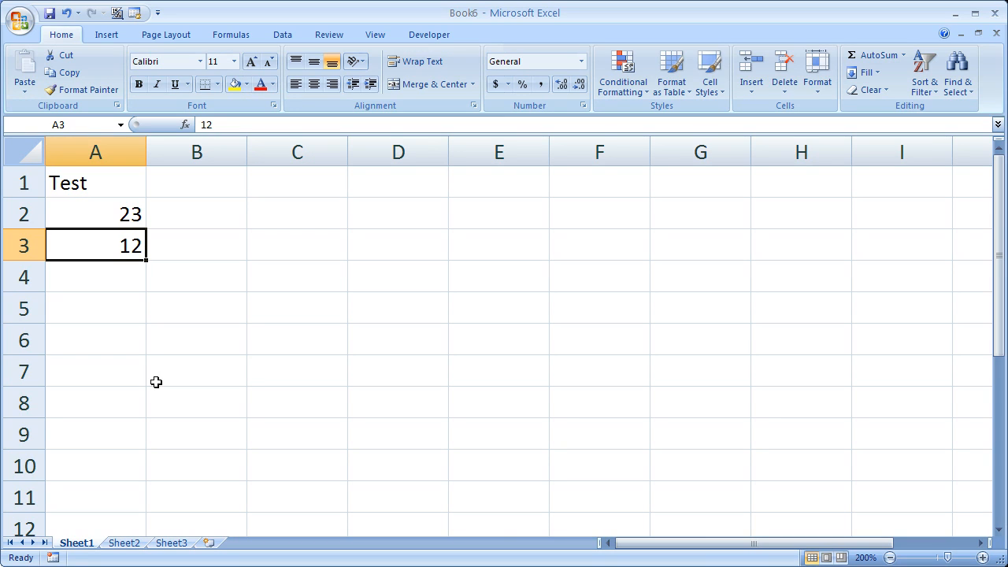
- Hide Sheet1 from its tab menu, leaving Sheet2 and Sheet3 visible
right_click(76, 542)
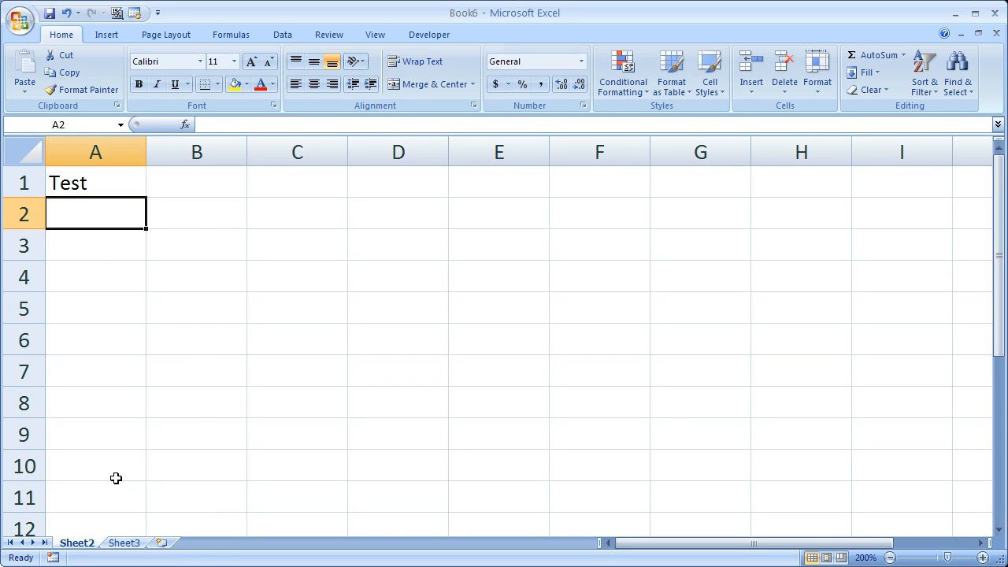
mouse_move(76, 542)
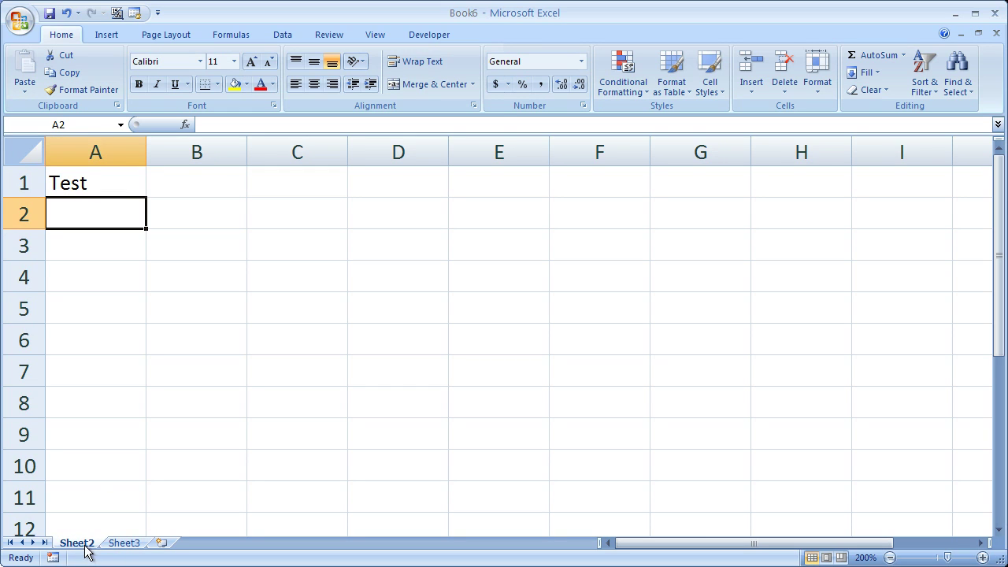
mouse_move(95, 551)
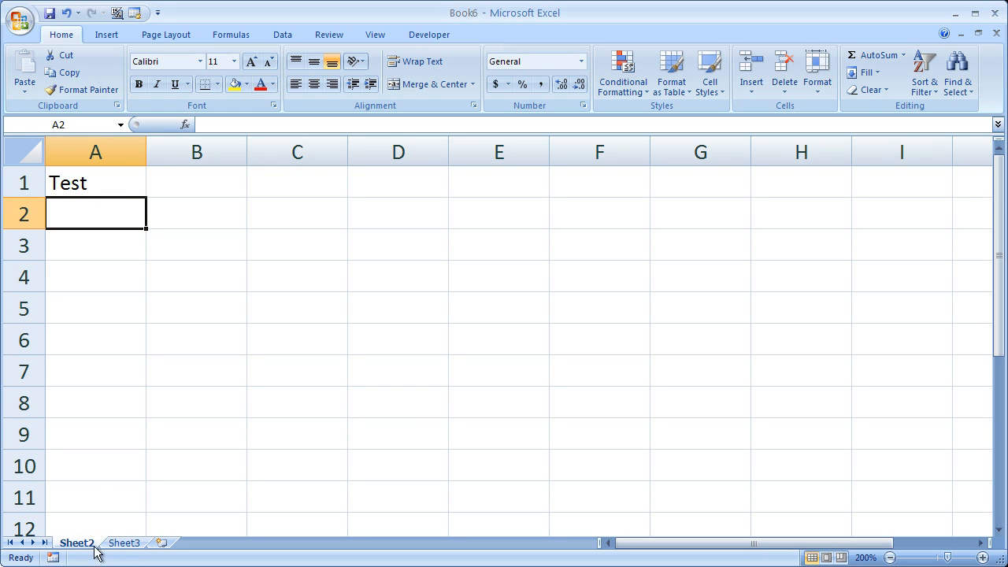
left_click(123, 542)
type("=Sheet1!A2")
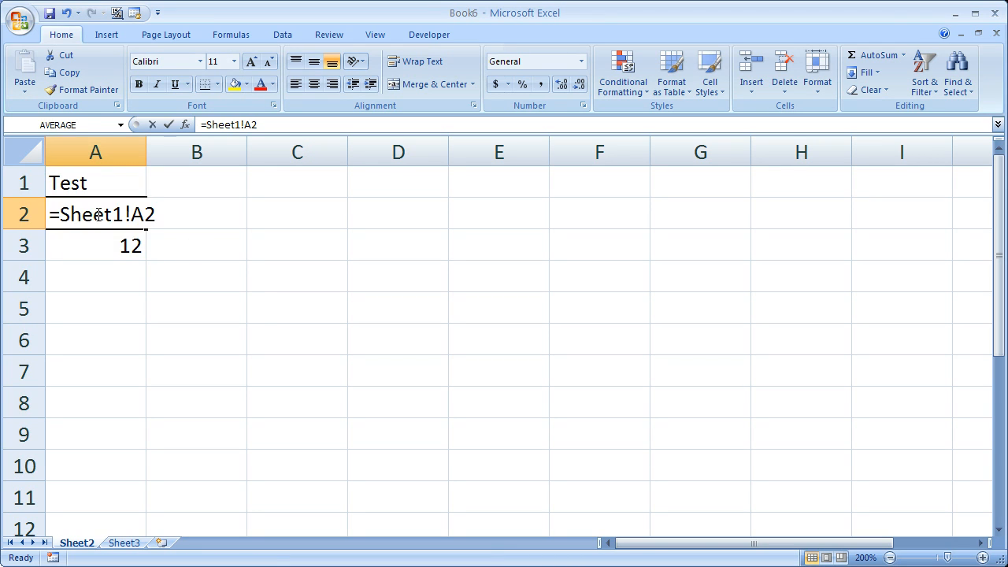
- Enter =Sheet1!A2 and =Sheet1!A3 on Sheet2 so A2 and A3 show 23 and 12
key("Return")
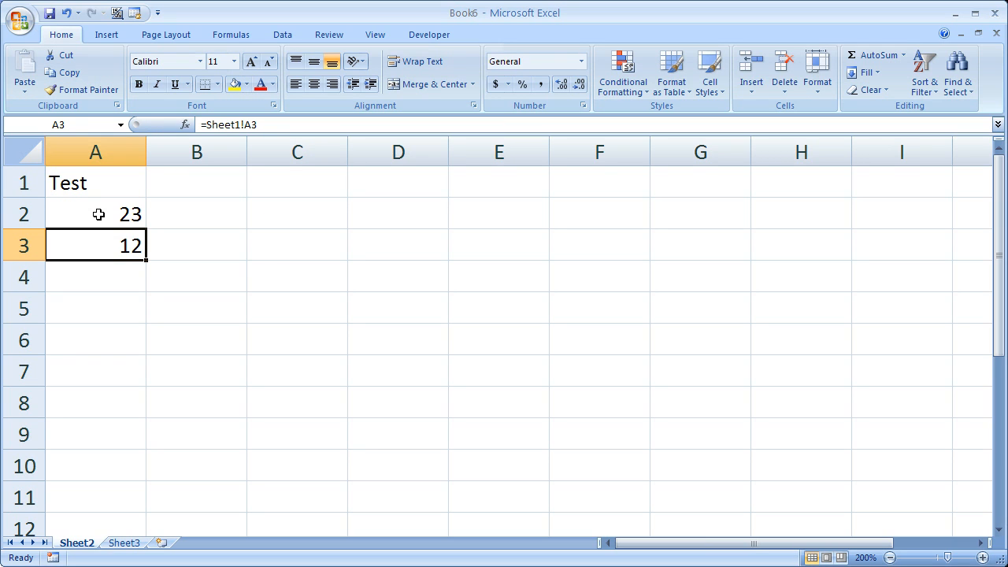
double_click(96, 246)
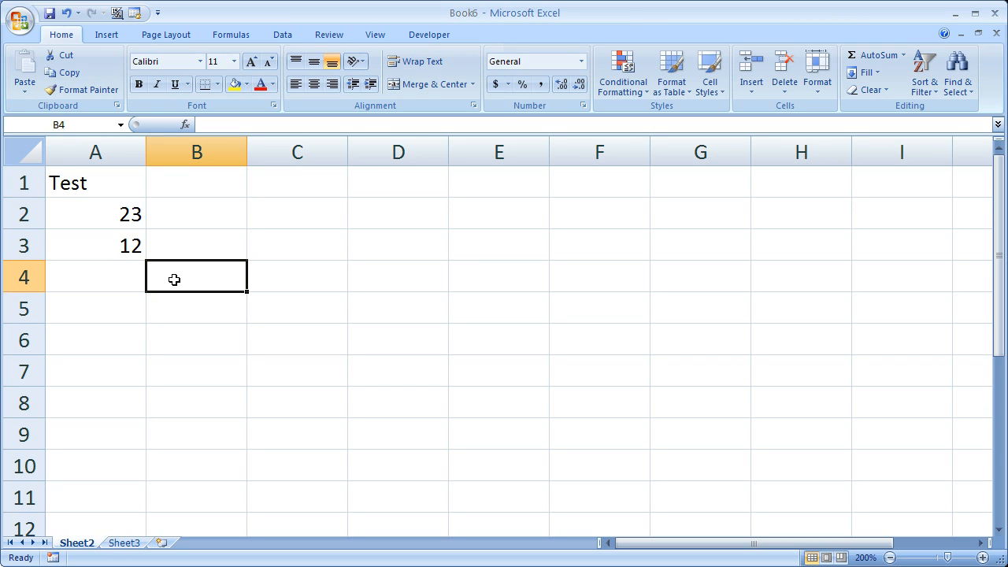
mouse_move(97, 535)
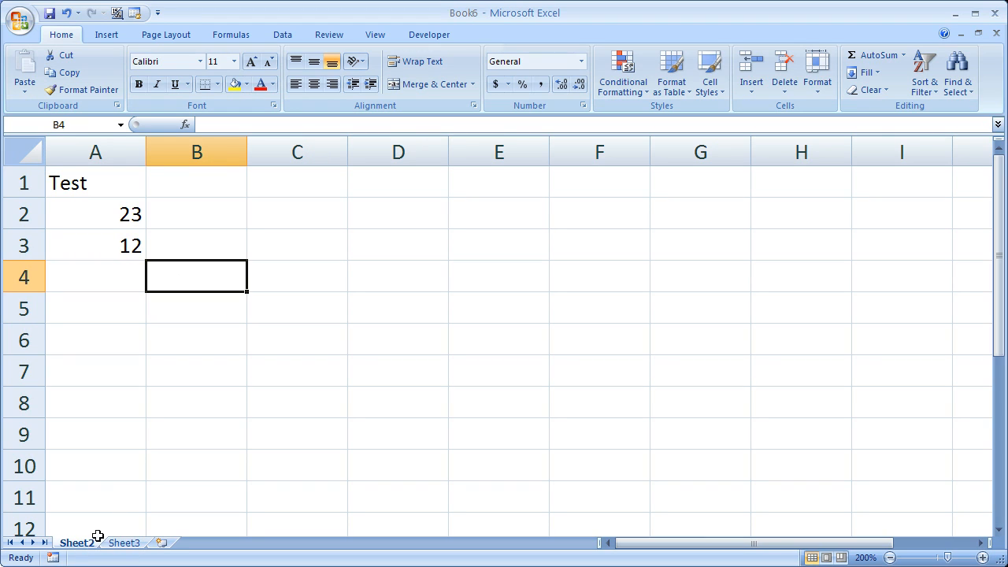
- Unhide Sheet1 via the tab menu's Unhide dialog so Test, 23 and 12 show again
right_click(77, 542)
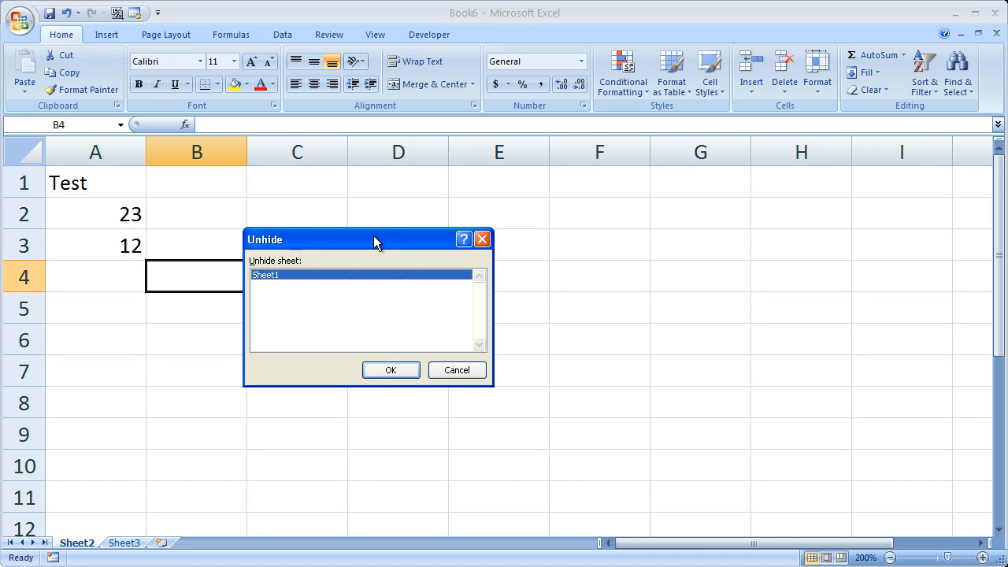
mouse_move(313, 282)
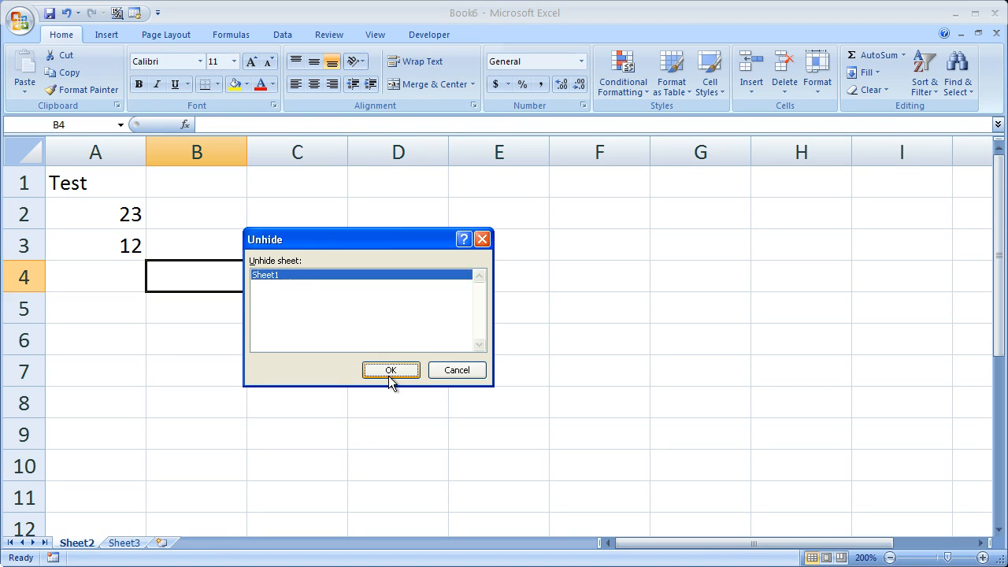
left_click(391, 370)
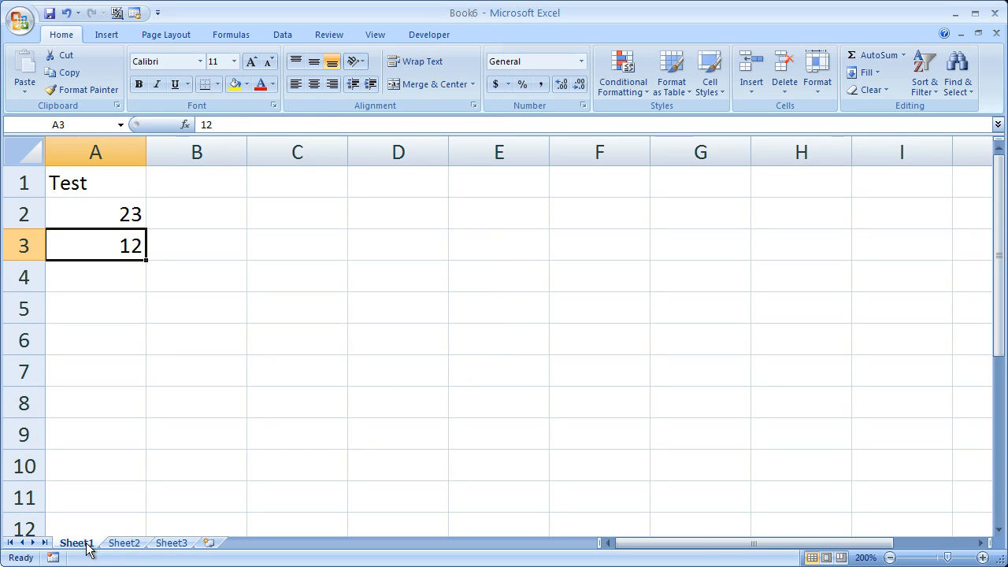
mouse_move(125, 548)
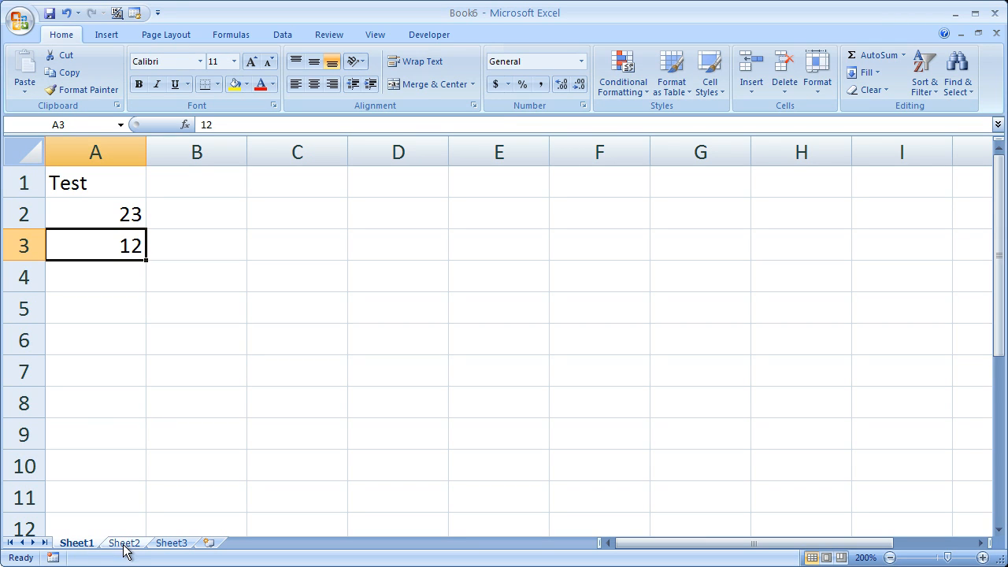
mouse_move(114, 305)
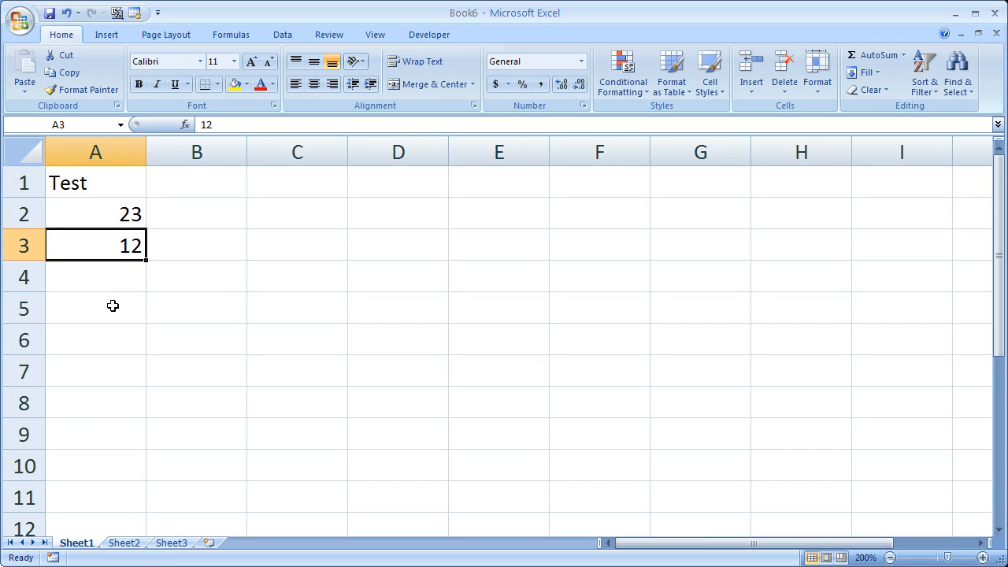
mouse_move(129, 282)
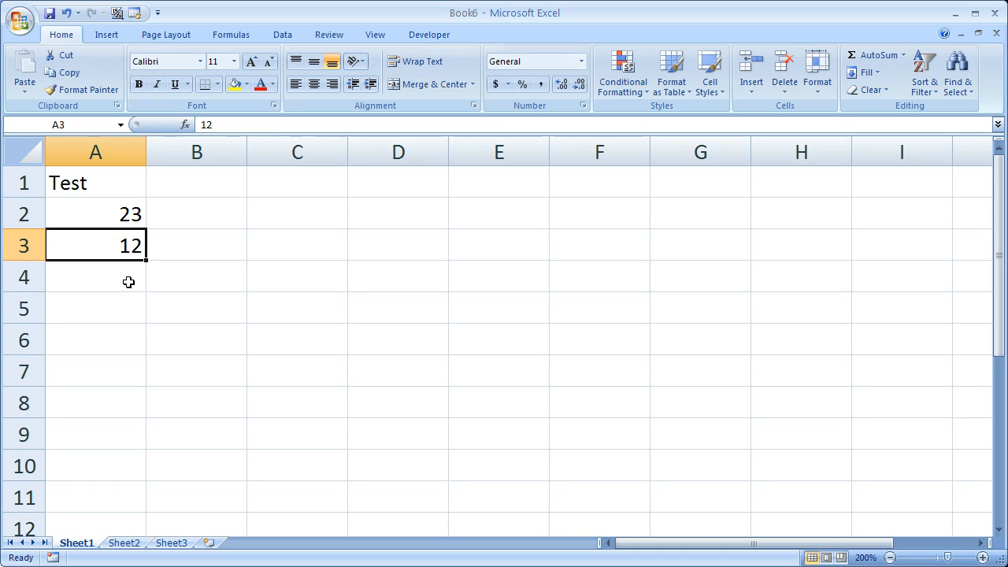